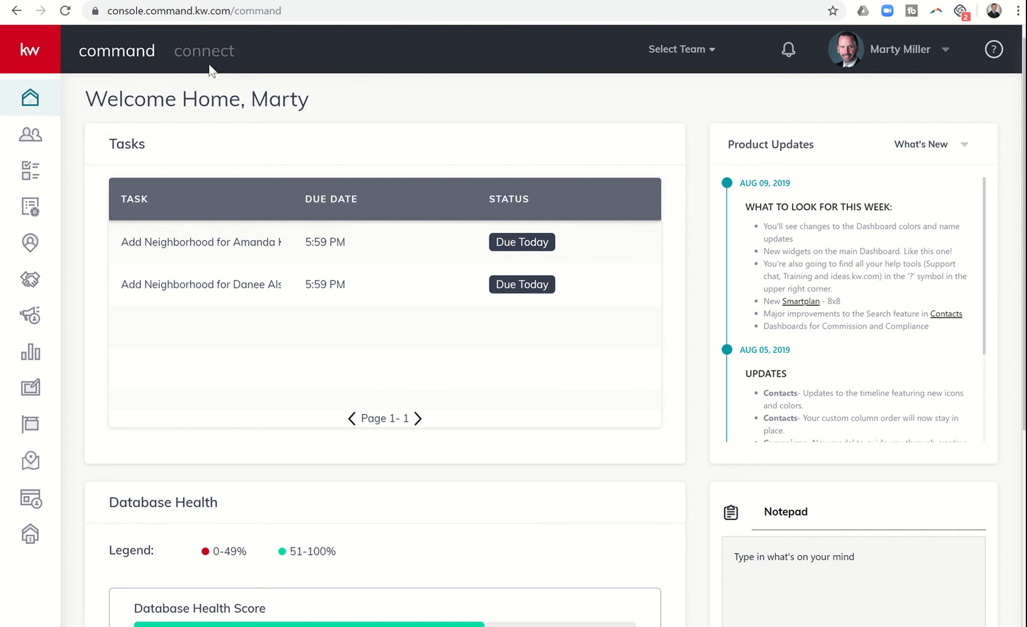
mouse_move(30, 243)
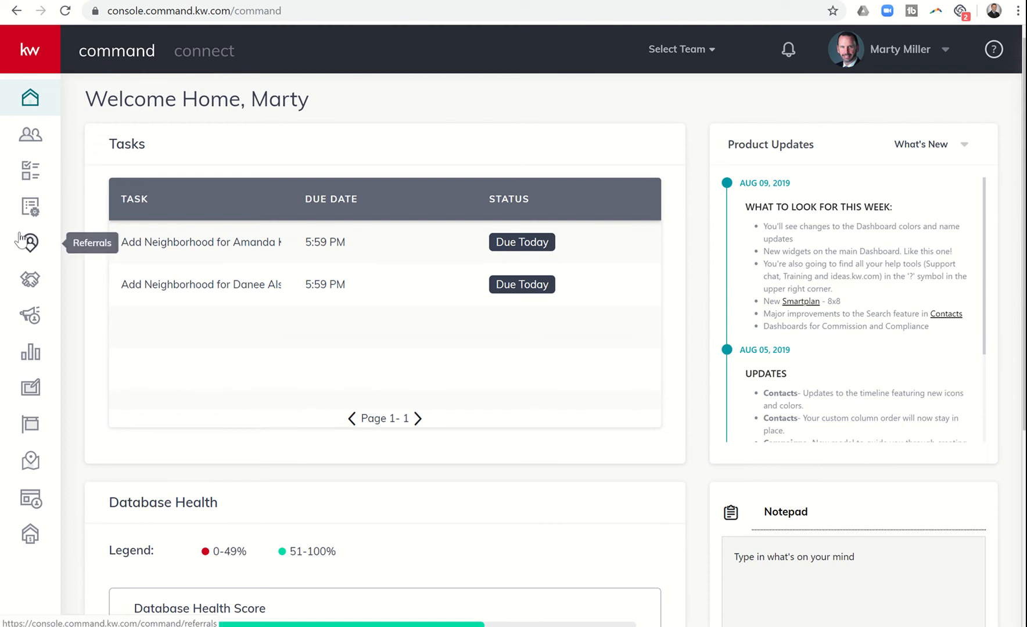
mouse_move(30, 280)
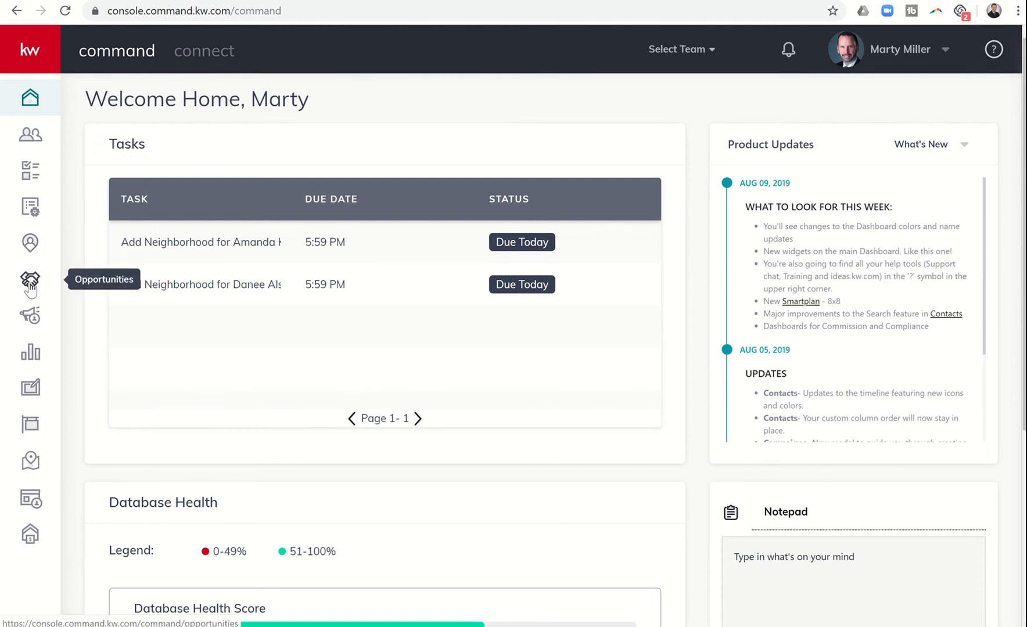
From the Opportunities pipeline's Active listings stage, view the listing opportunity card's full details.
left_click(30, 281)
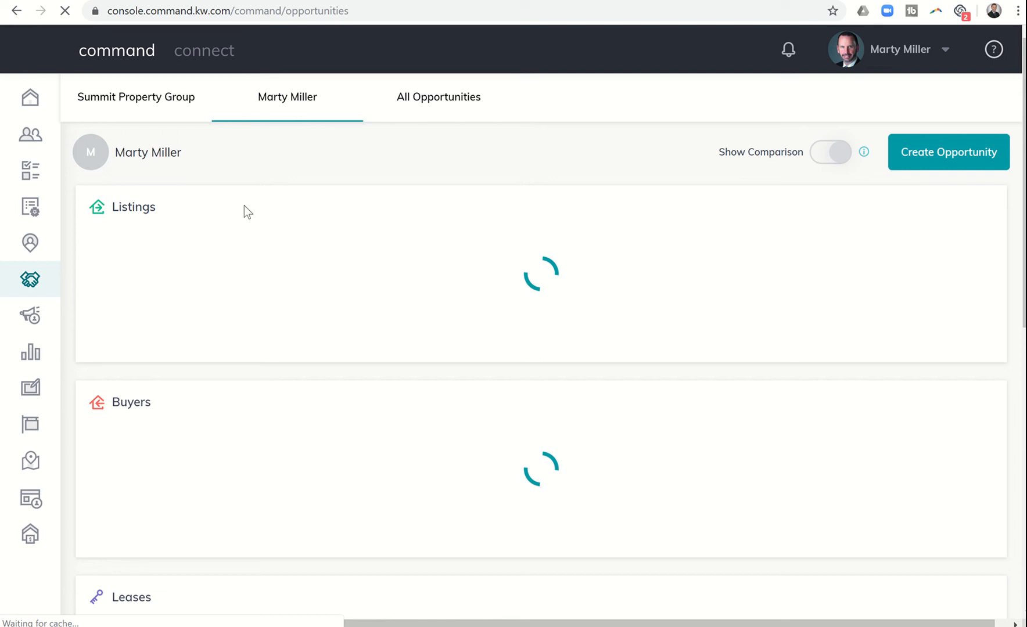
left_click(831, 152)
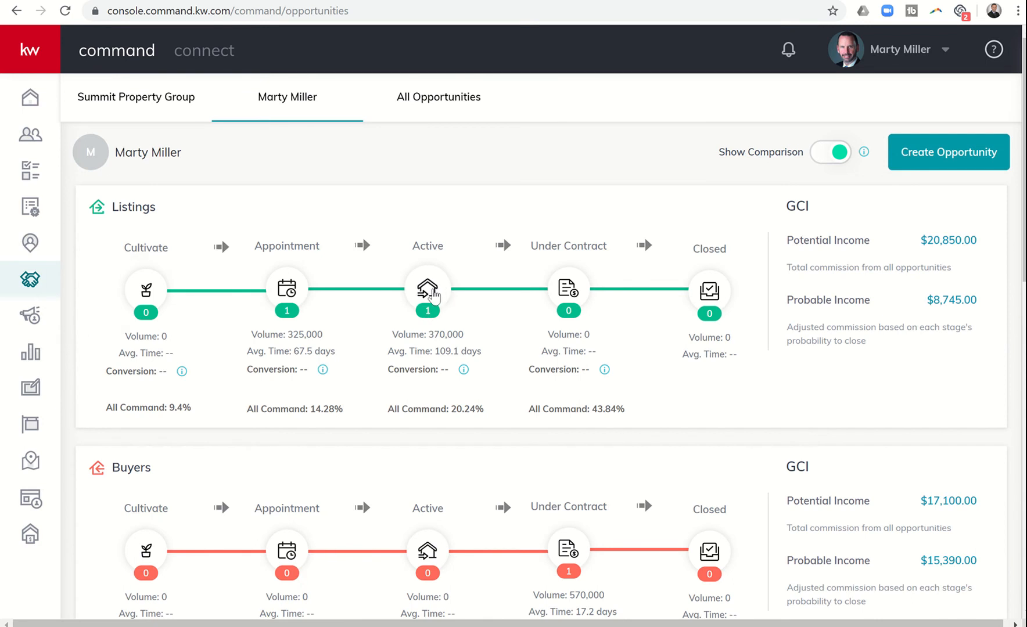
left_click(428, 290)
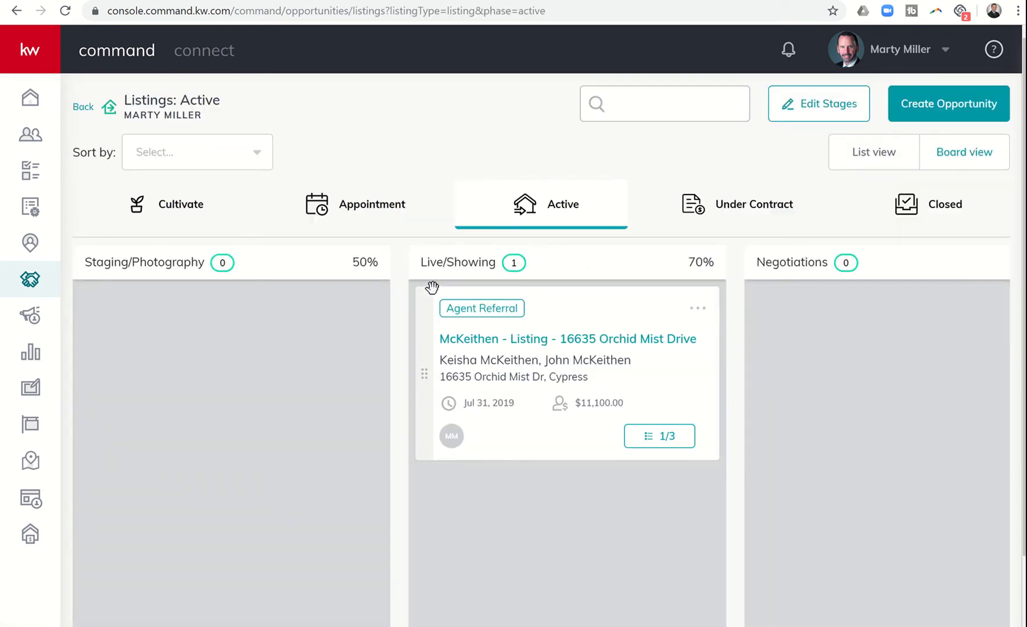
left_click(697, 308)
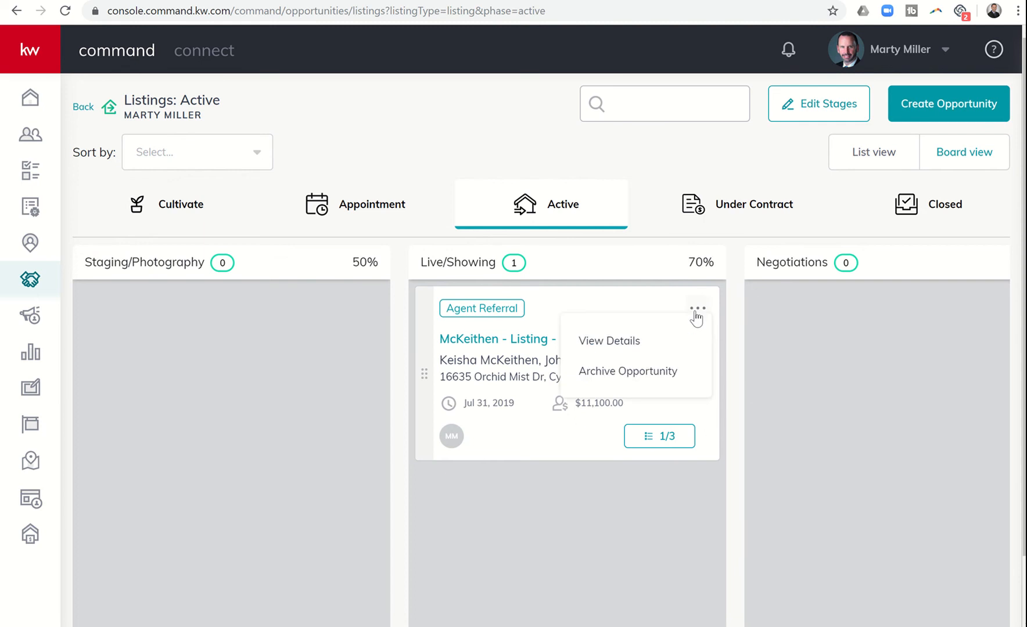
left_click(608, 342)
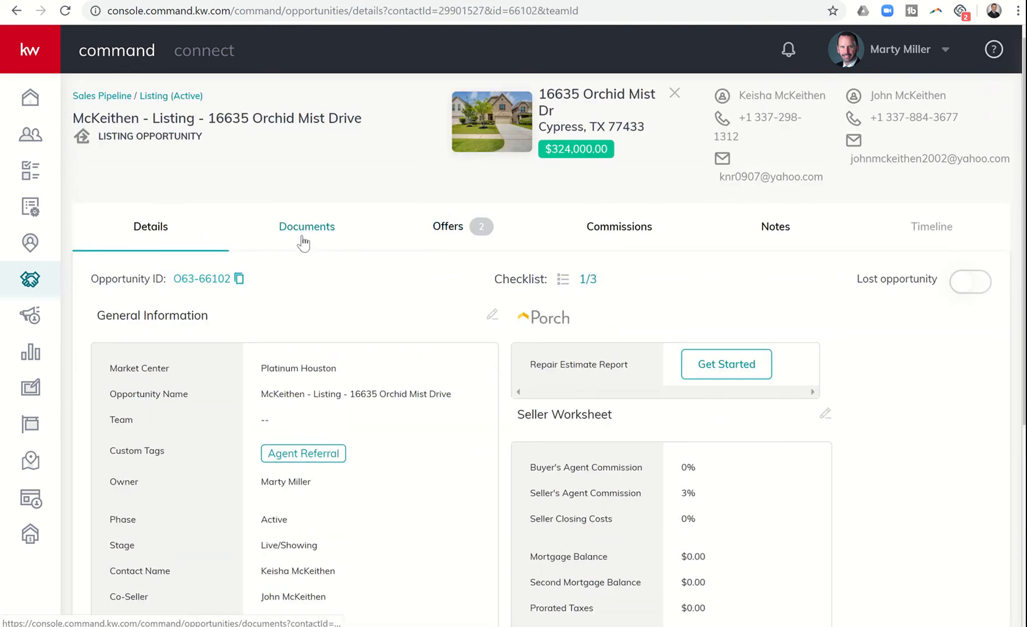
mouse_move(313, 235)
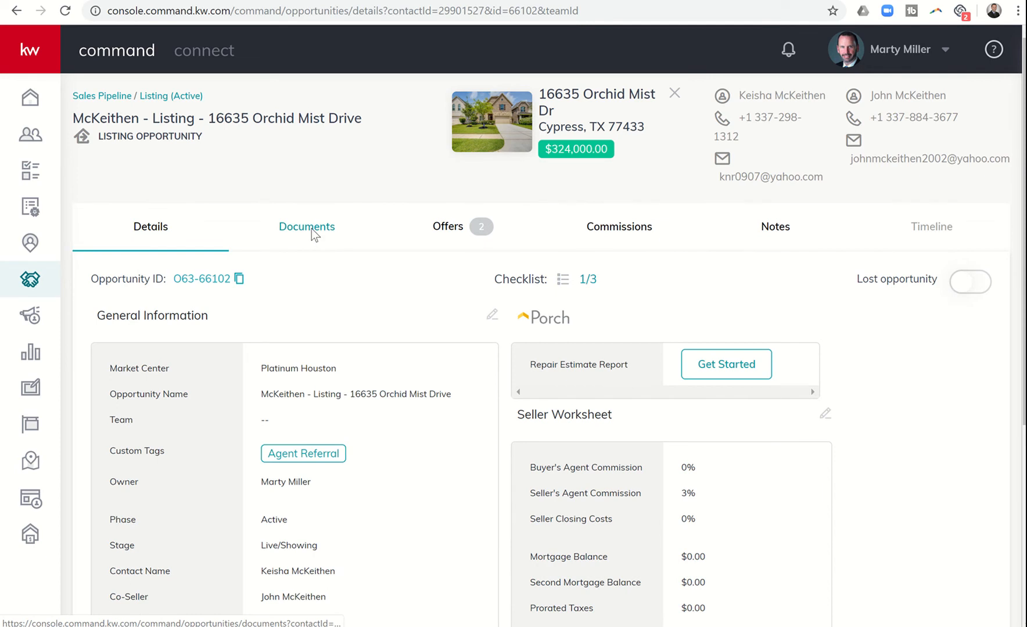
Show the opportunity's Documents tab and scroll through the 44 listing documents to the custom folders area.
left_click(307, 227)
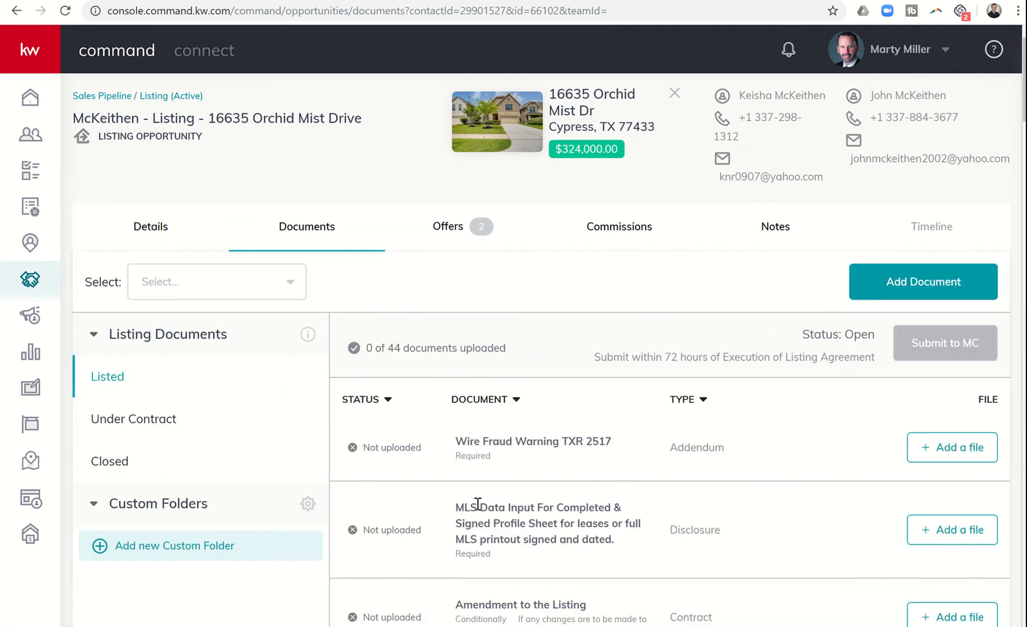
scroll("down", 3)
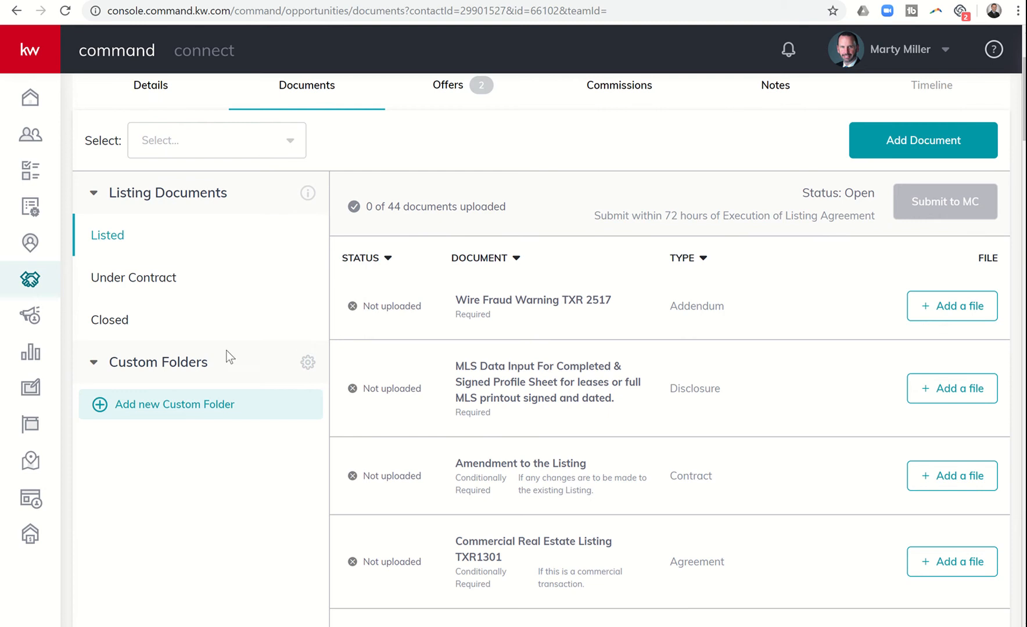
mouse_move(162, 409)
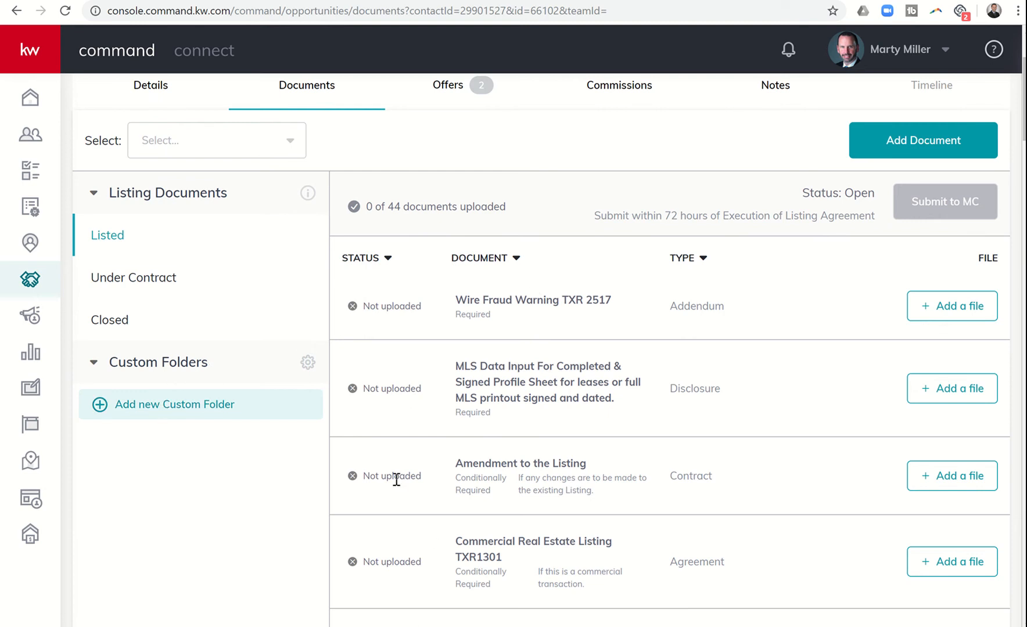
mouse_move(402, 437)
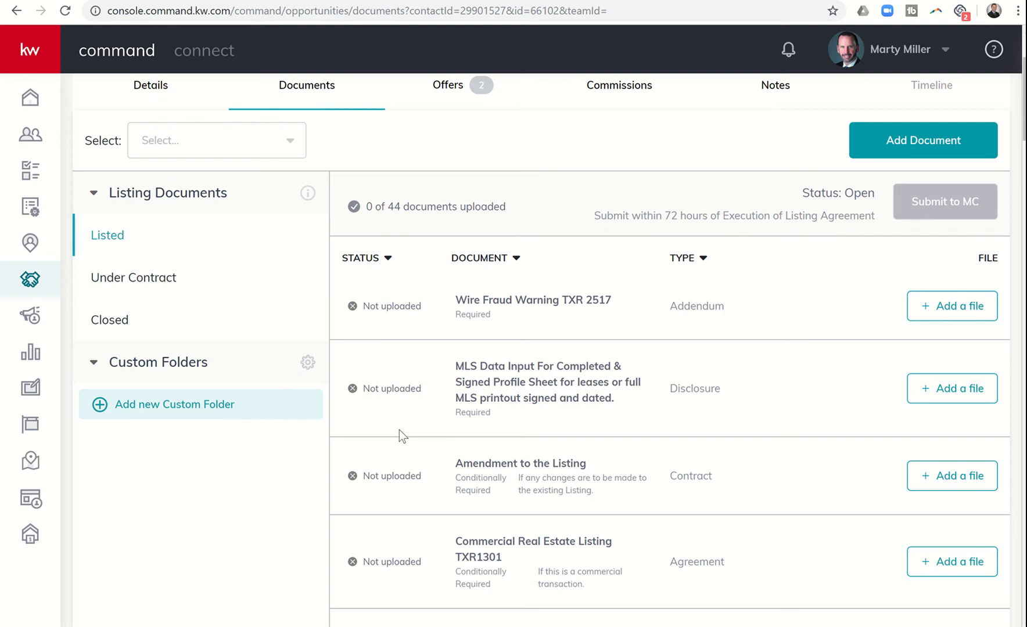
mouse_move(235, 444)
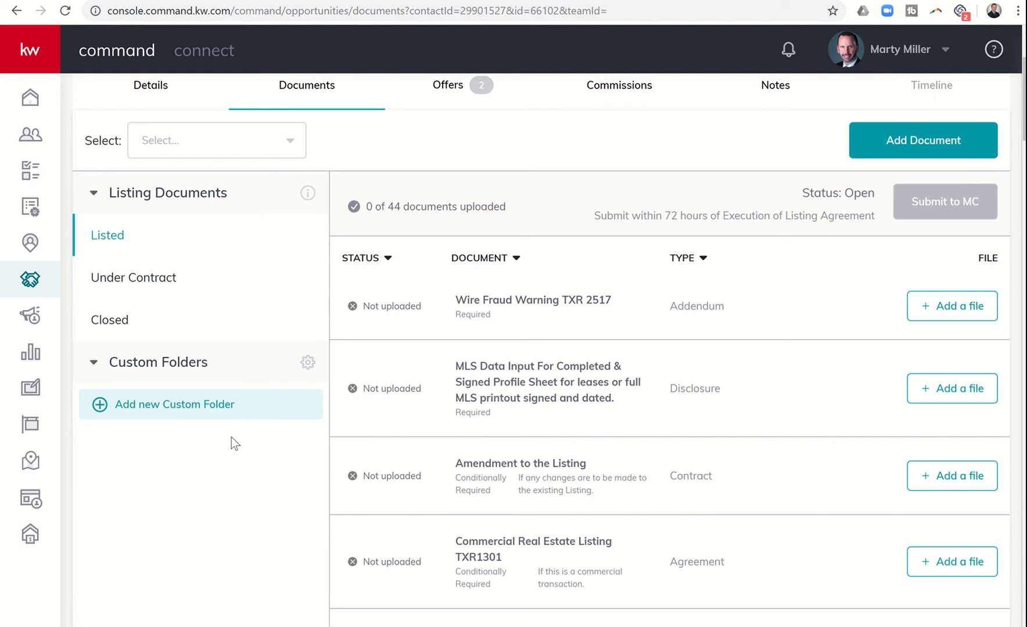
mouse_move(189, 421)
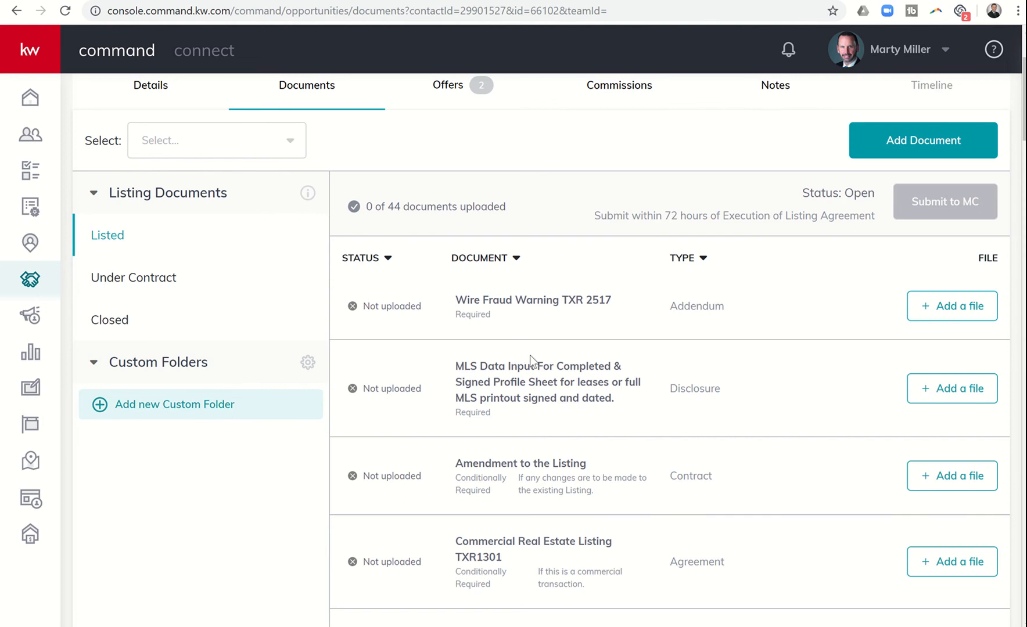
scroll("down", 3)
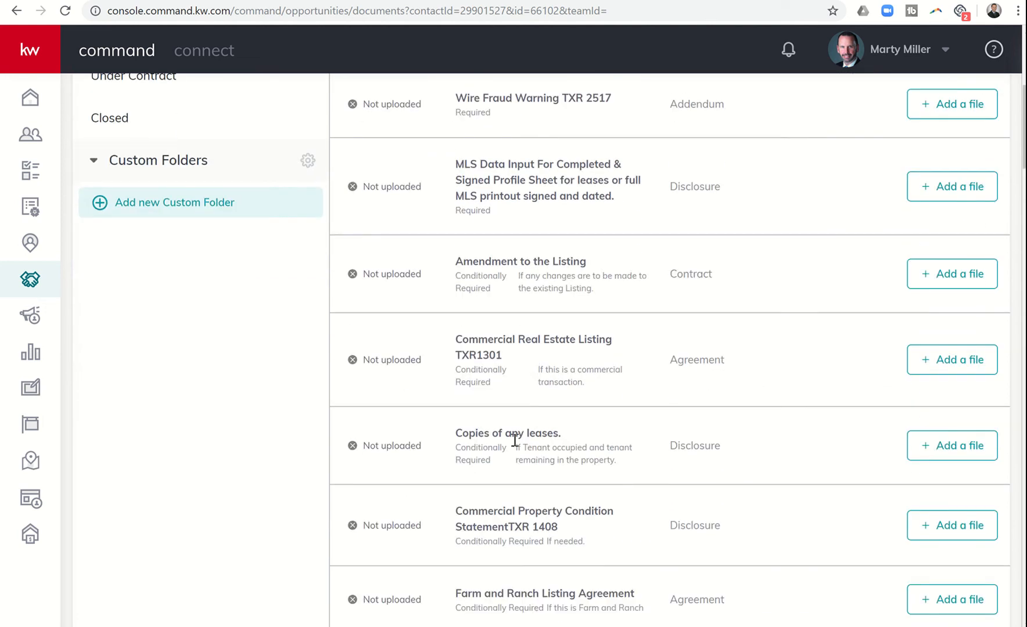
scroll("down", 3)
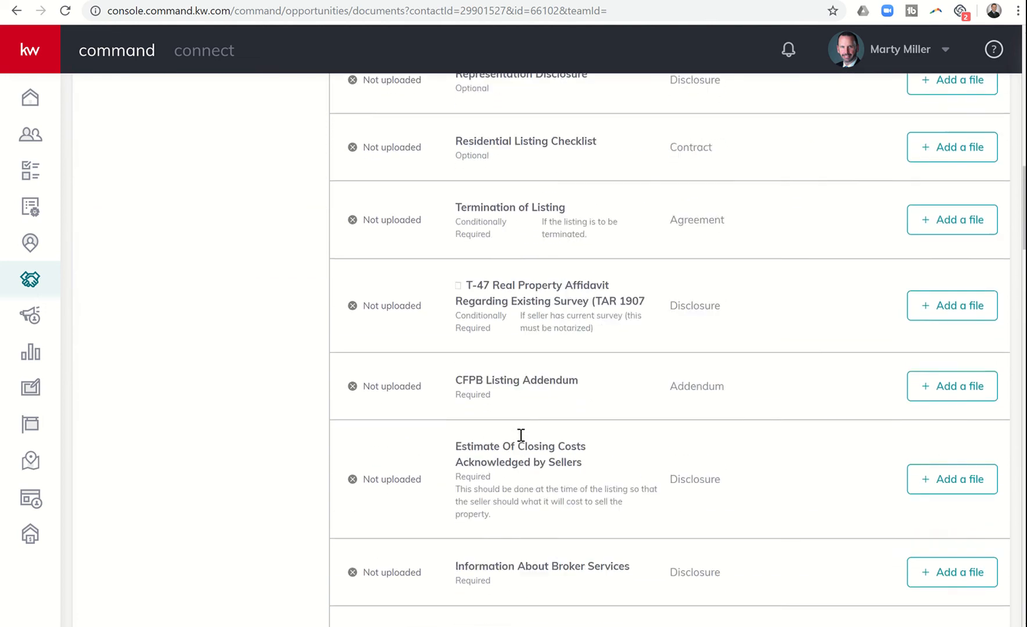
scroll("down", 3)
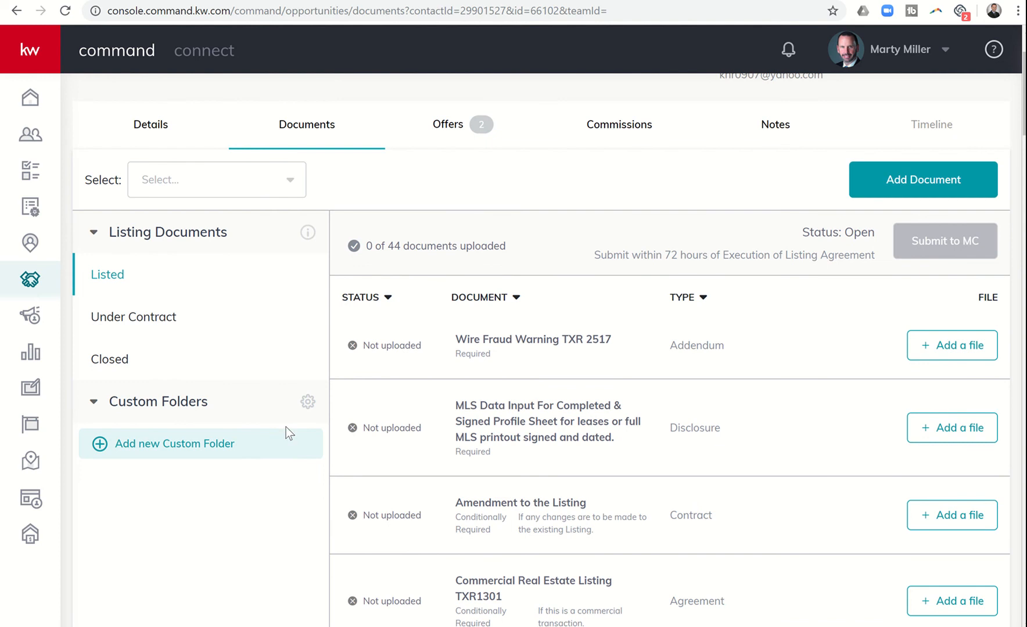
mouse_move(586, 420)
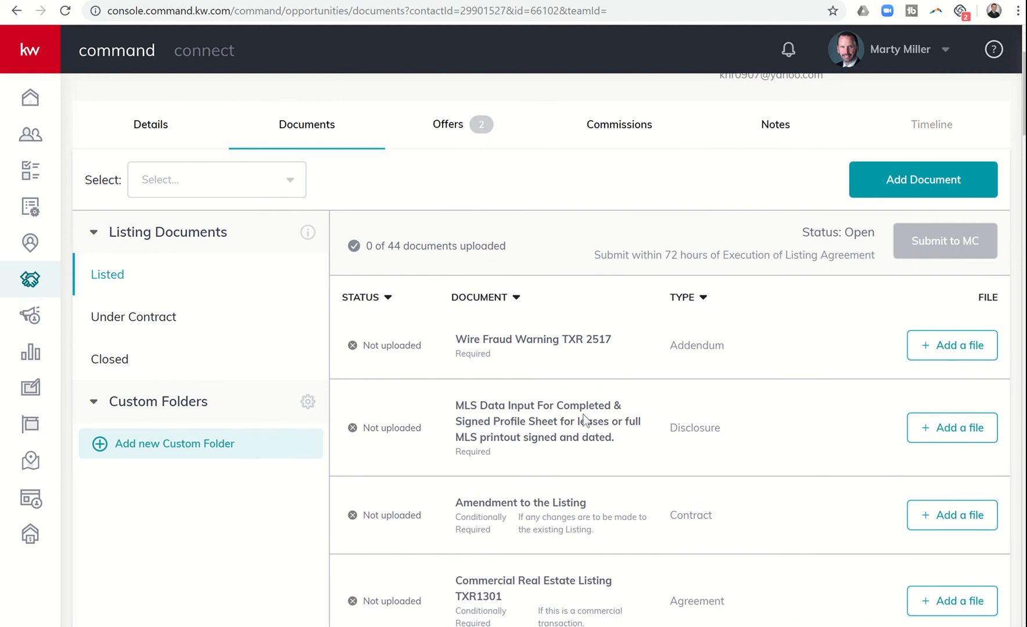
mouse_move(147, 452)
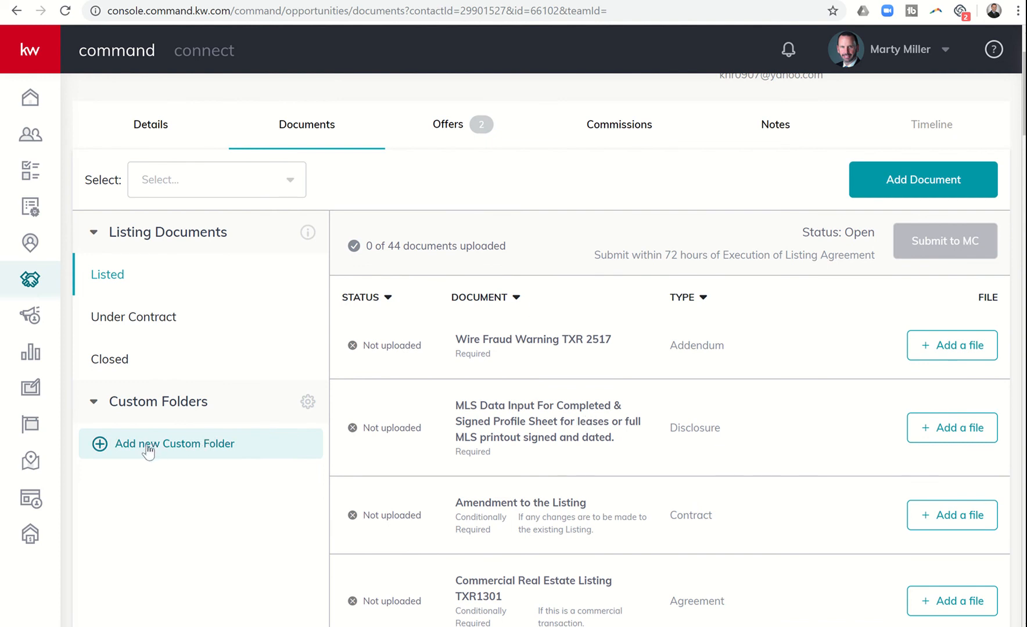
Create a new custom folder named 'Supplemental Documents' under the listing's custom folders.
left_click(176, 444)
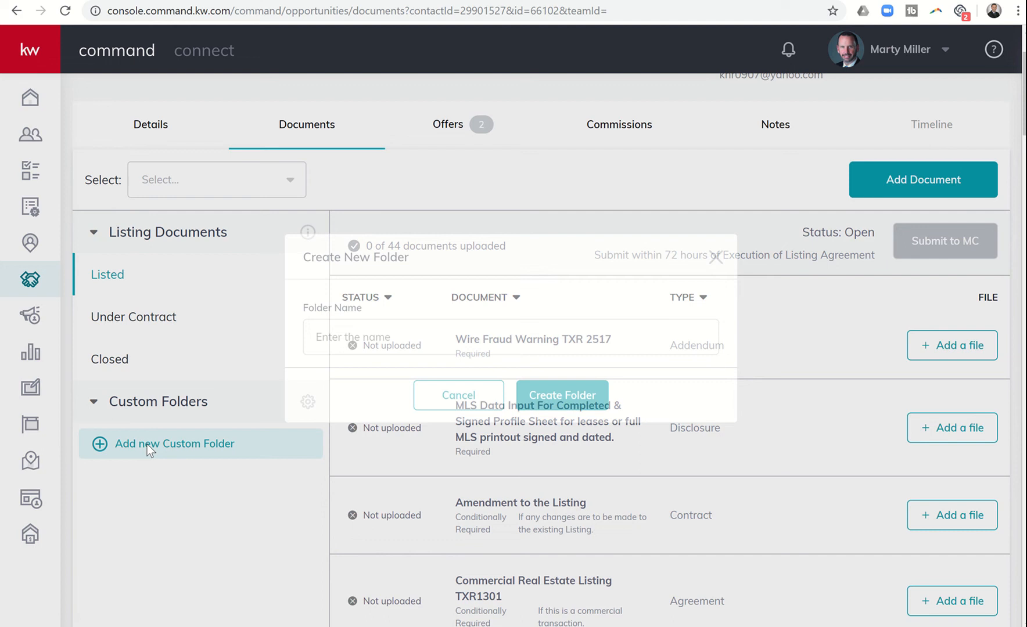
left_click(176, 444)
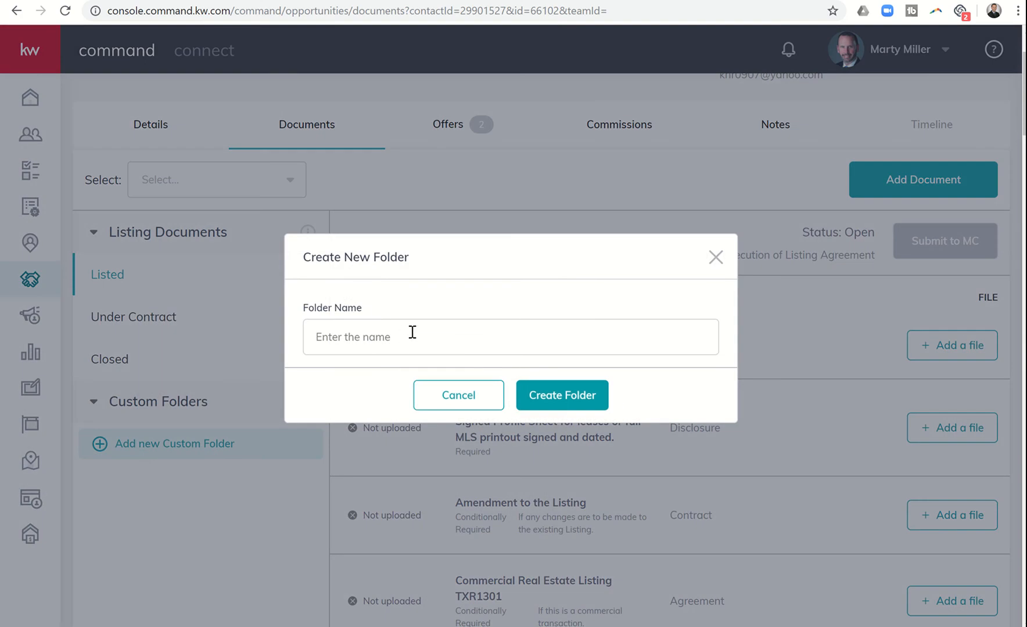
left_click(510, 337)
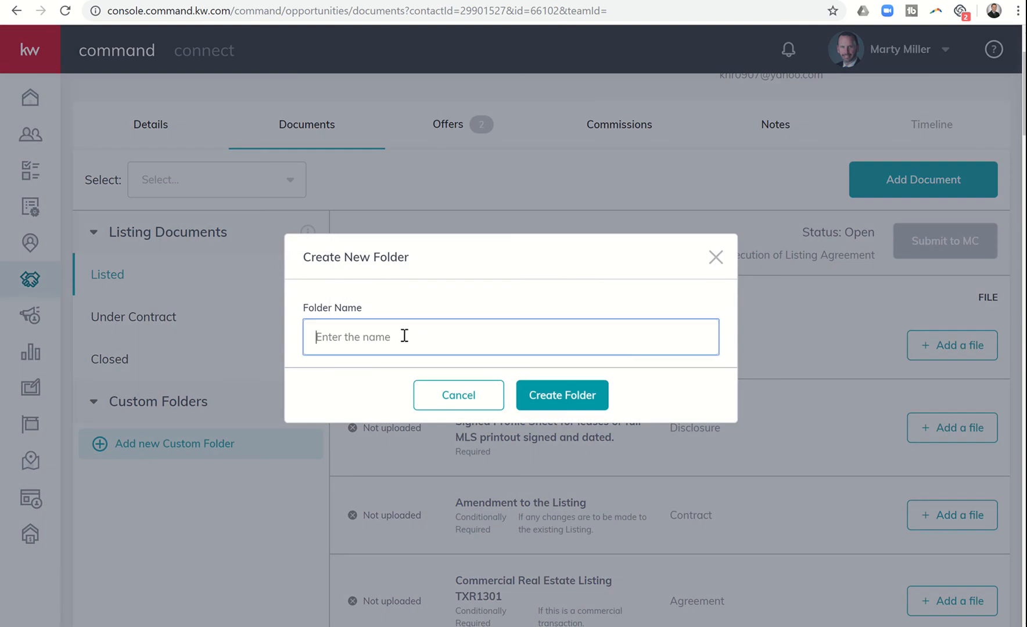
type("Supplemental")
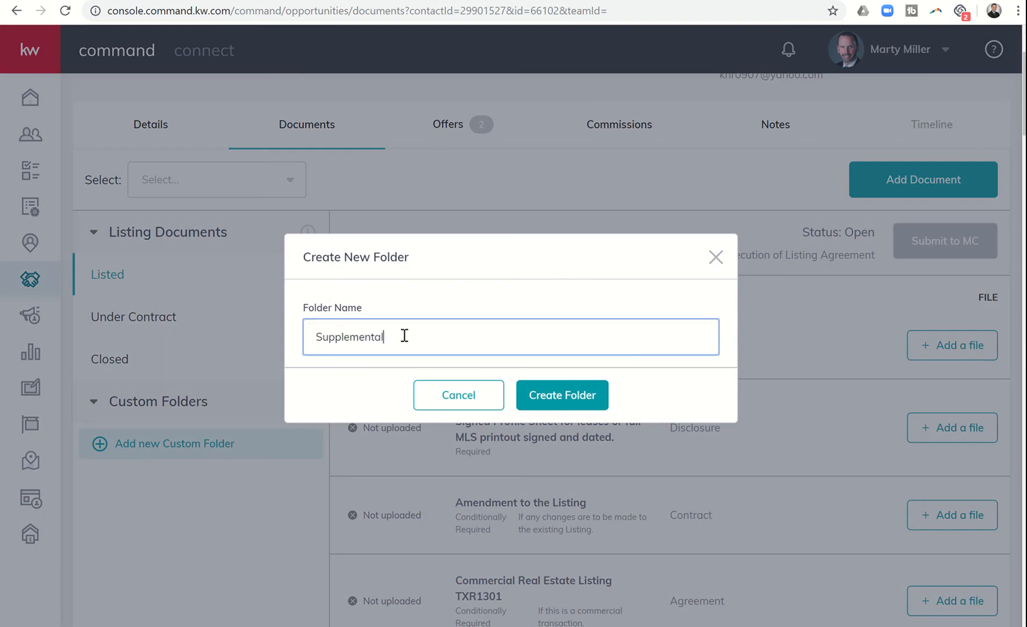
type("Documents")
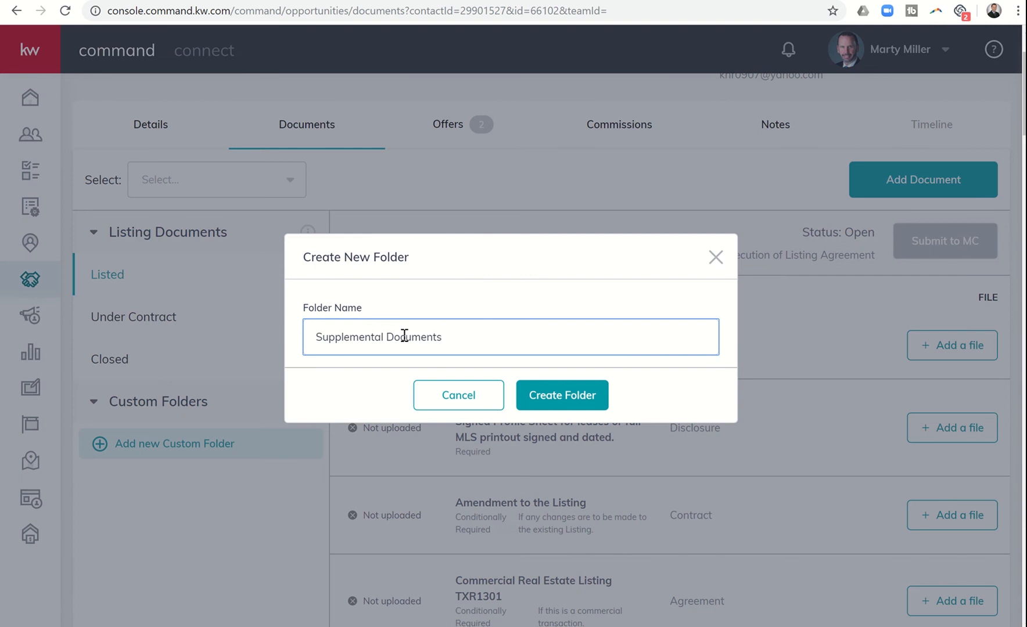
left_click(562, 395)
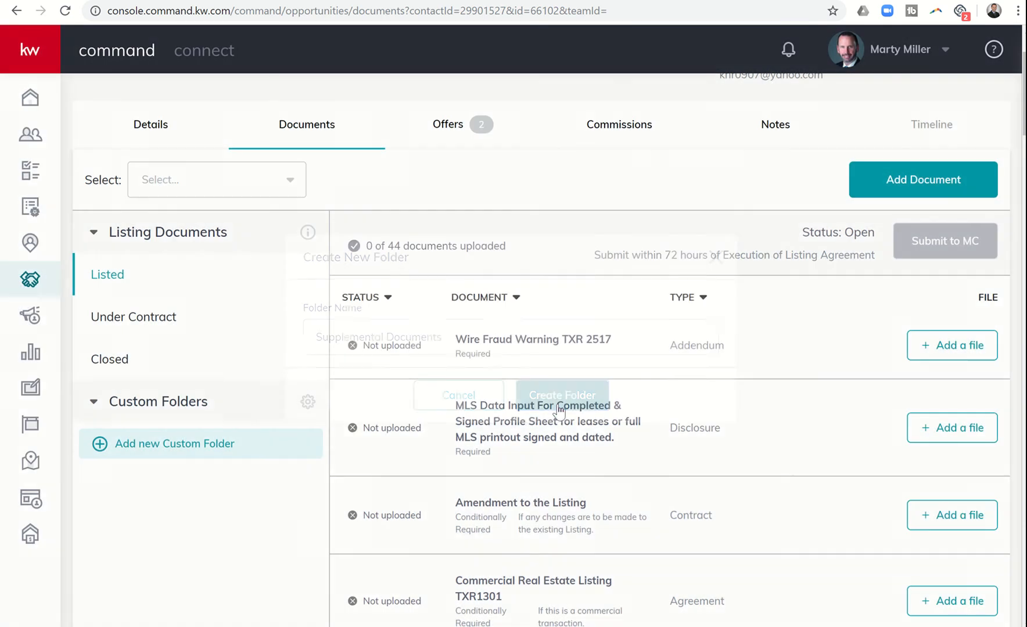
left_click(561, 395)
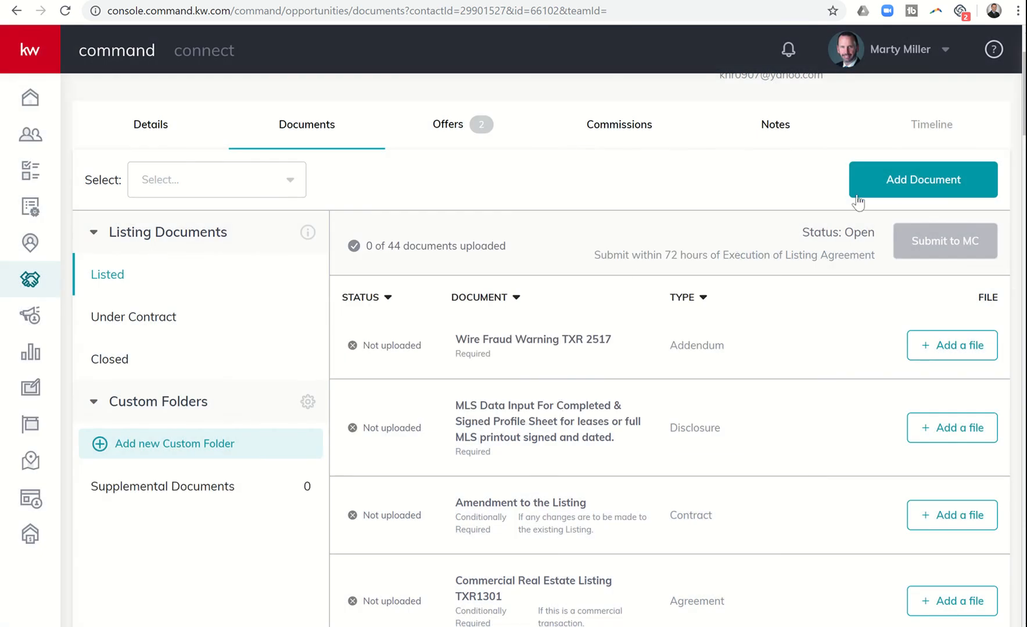
Add a document and browse the computer to choose the Lodge Meadows Tax Record PDF.
left_click(923, 179)
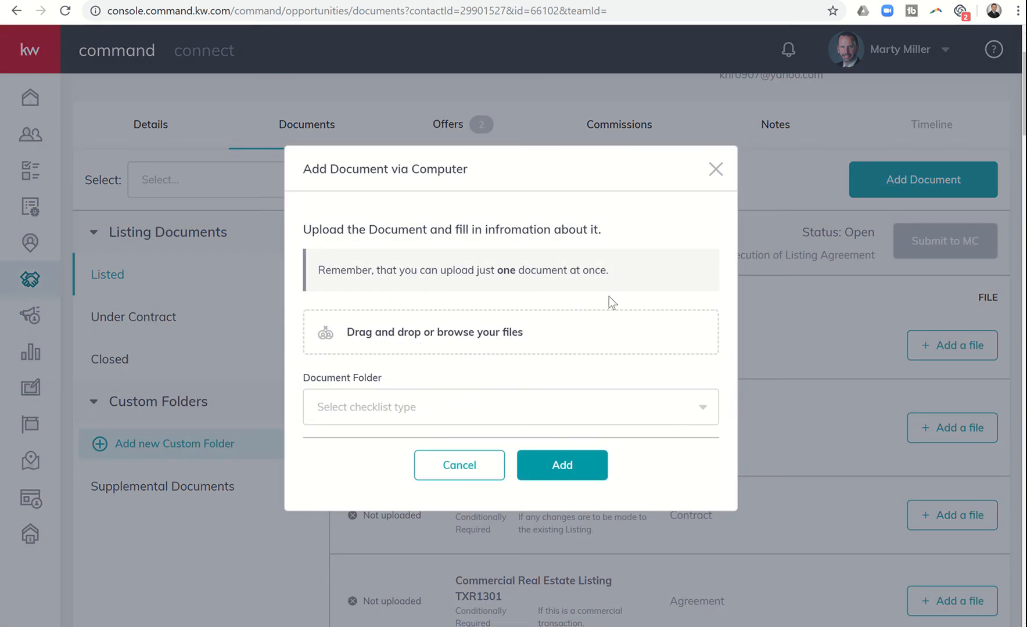
mouse_move(258, 256)
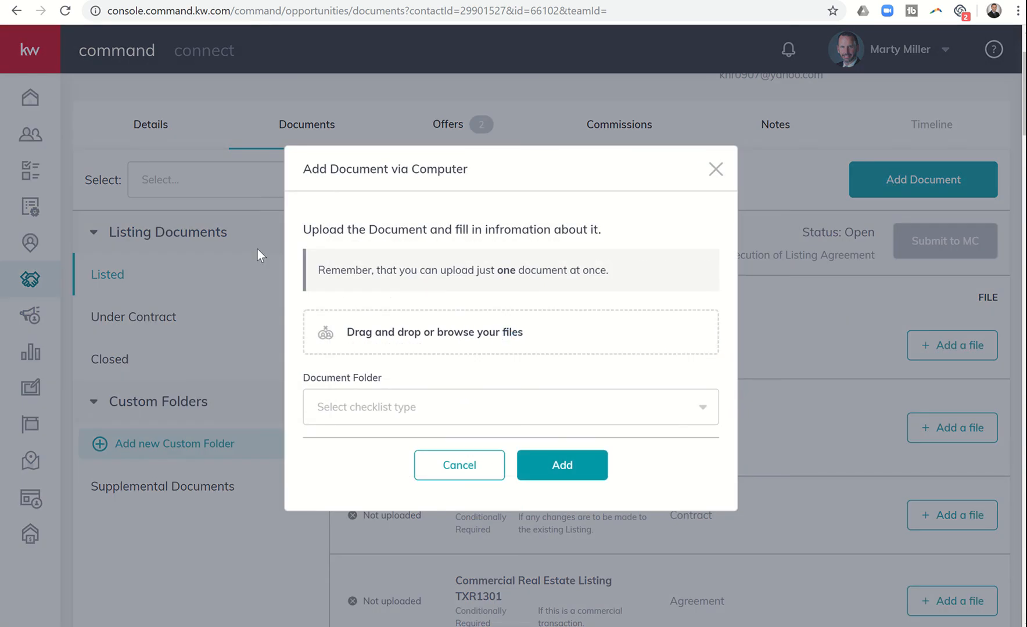
left_click(433, 332)
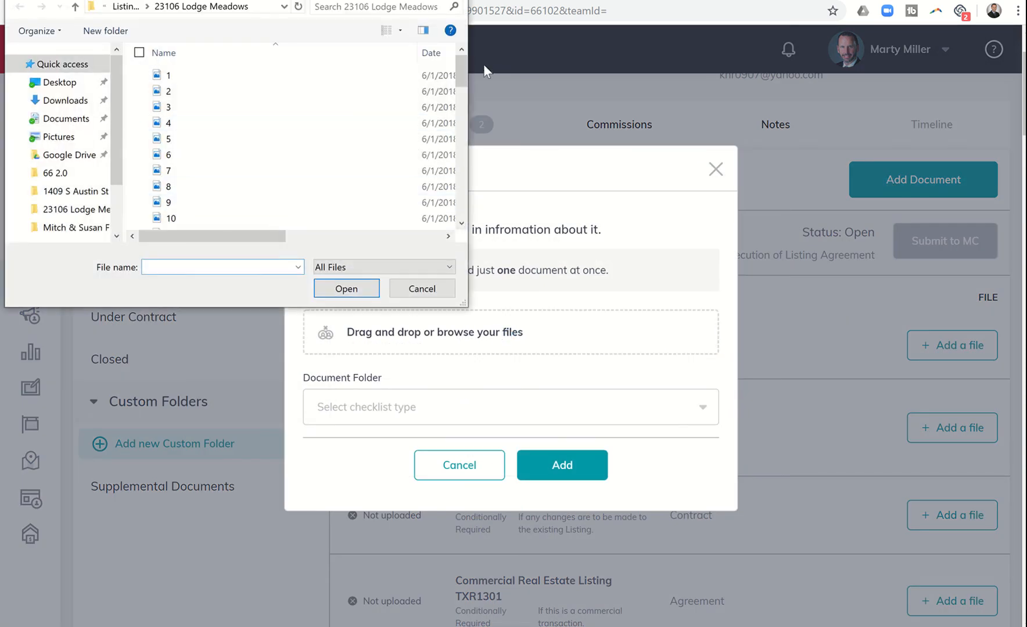
scroll("down", 3)
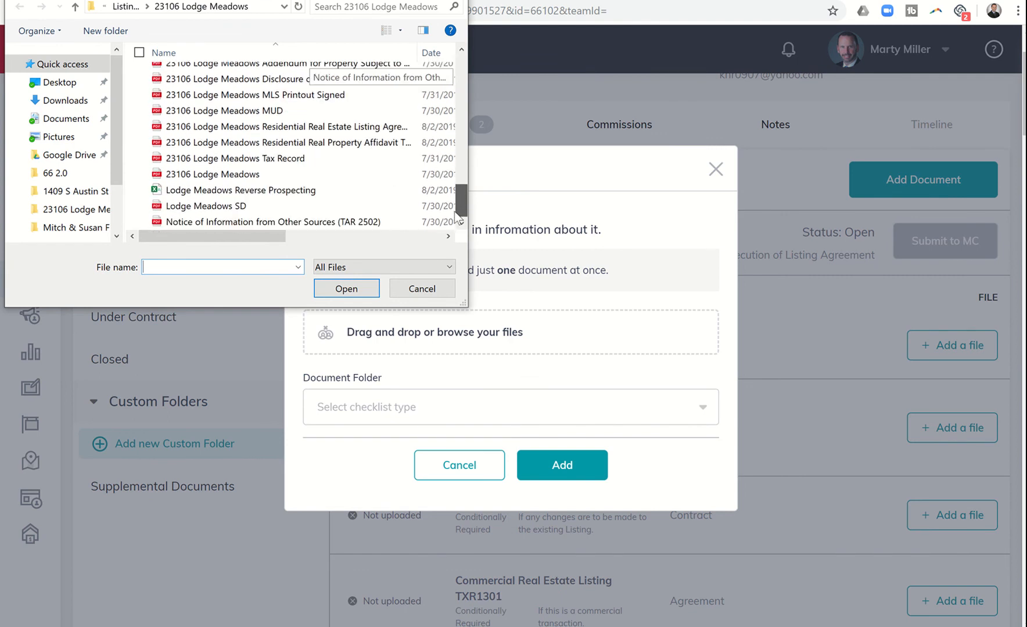
left_click(234, 158)
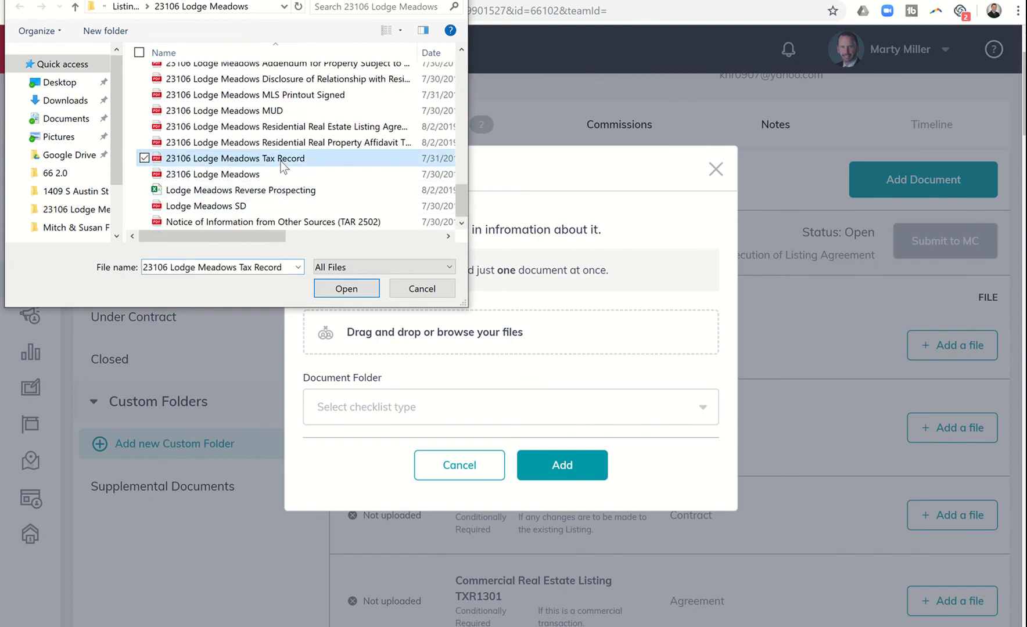
left_click(346, 289)
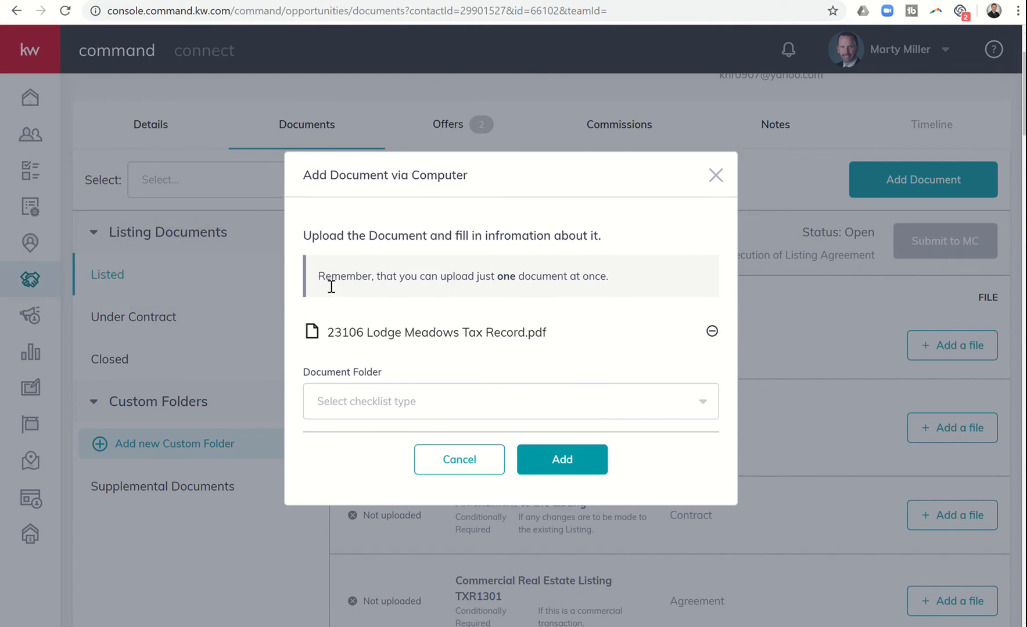
mouse_move(364, 380)
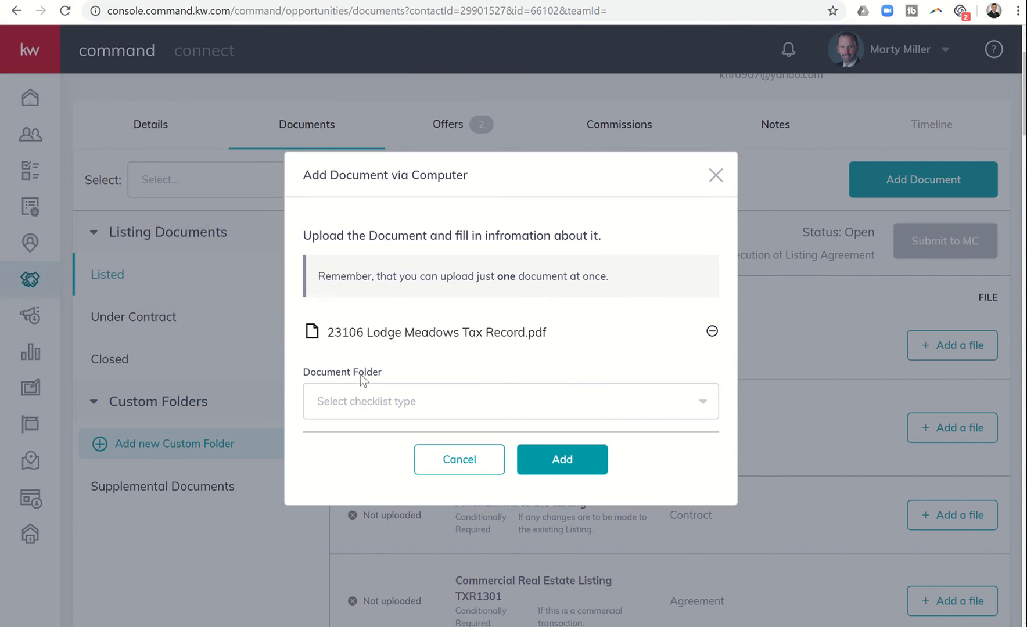
mouse_move(373, 376)
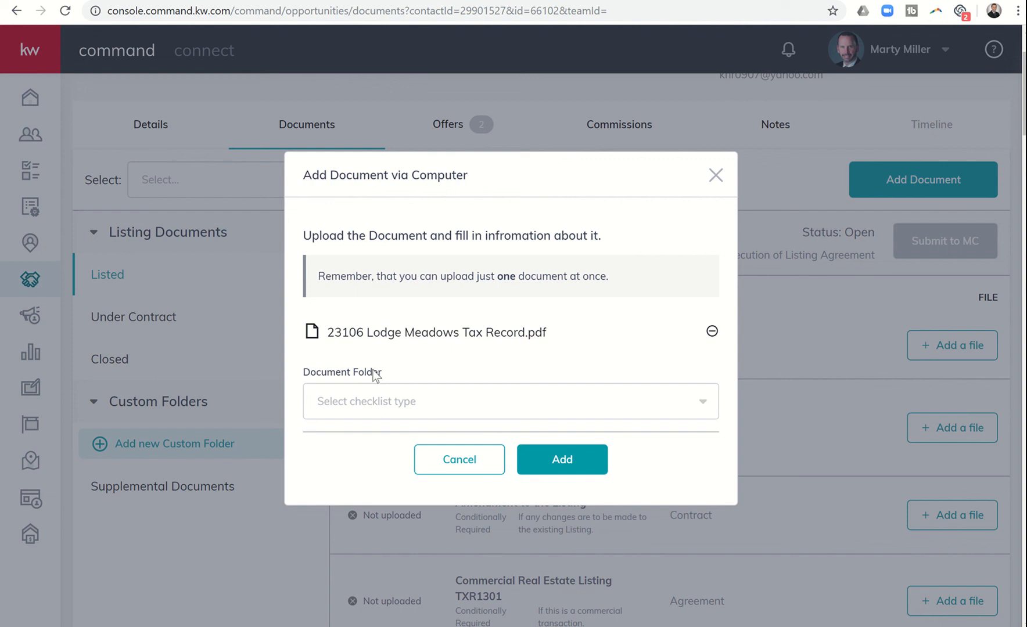
File the upload under the Supplemental Documents folder and add the tax record.
left_click(510, 402)
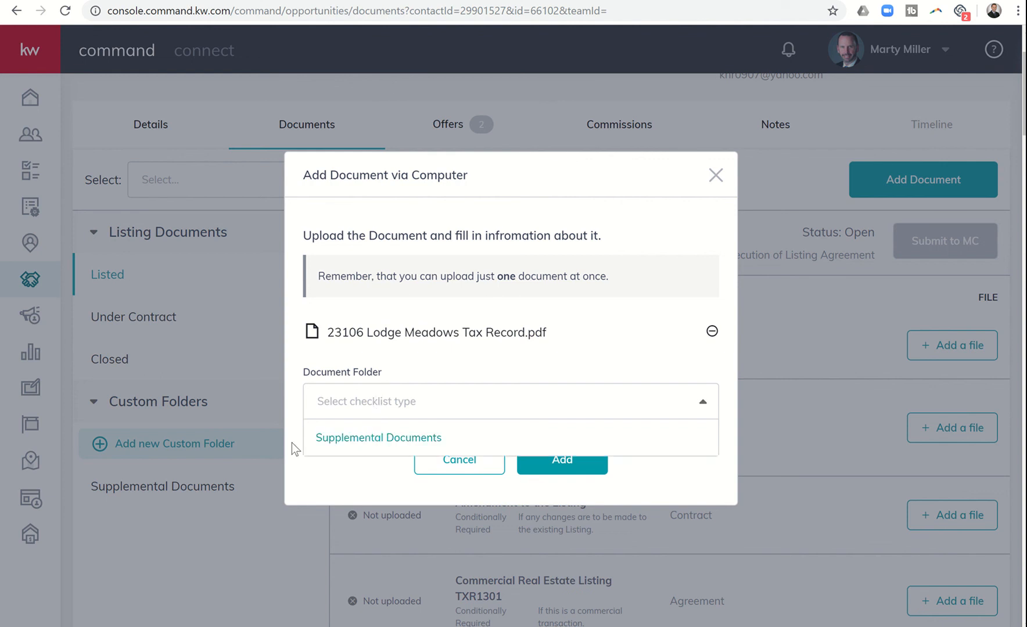
mouse_move(345, 444)
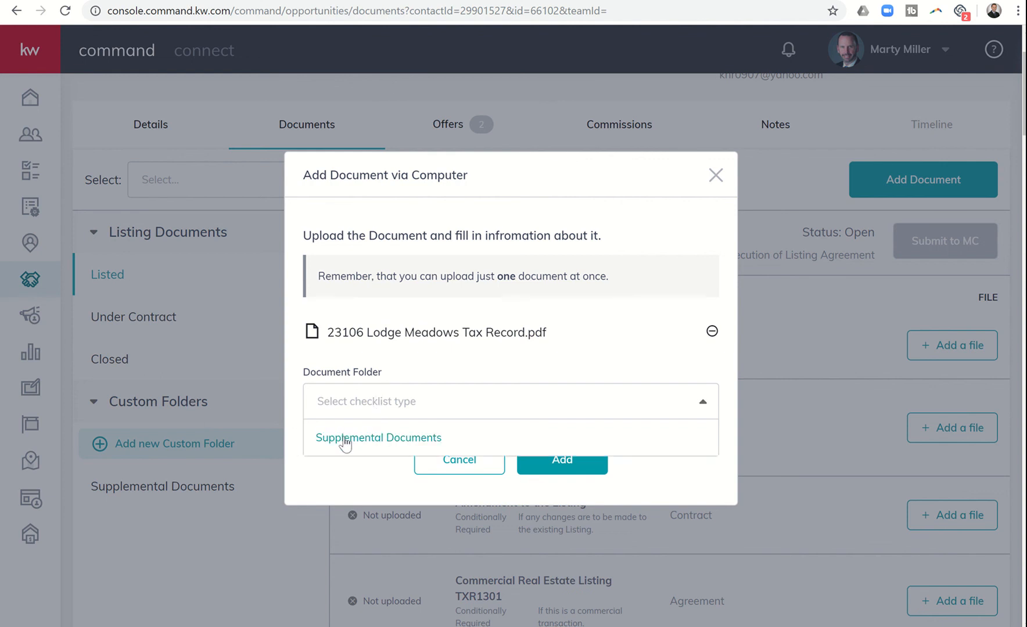
left_click(378, 438)
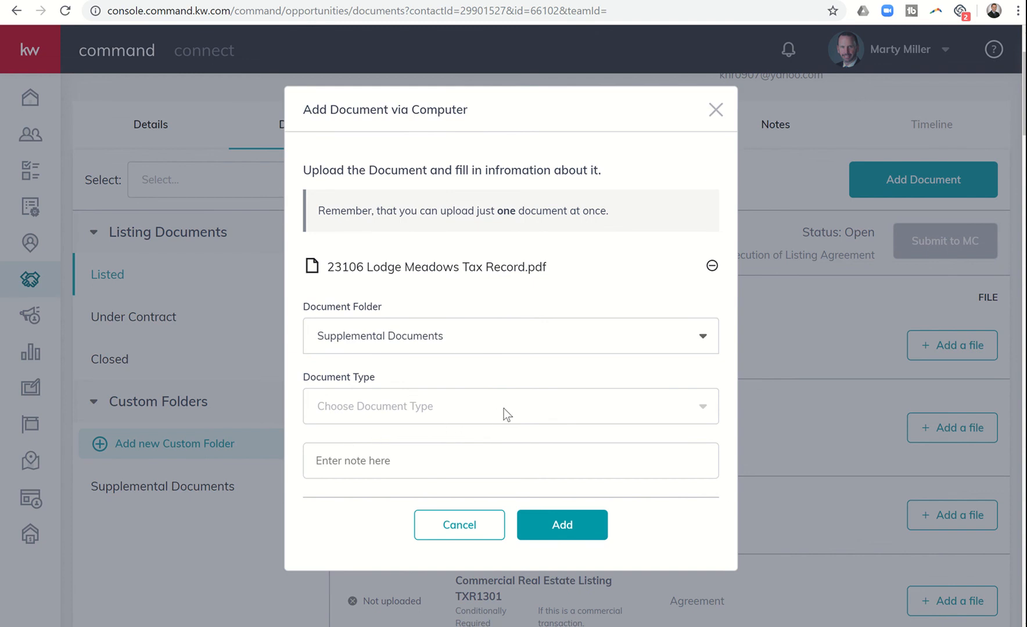
left_click(508, 405)
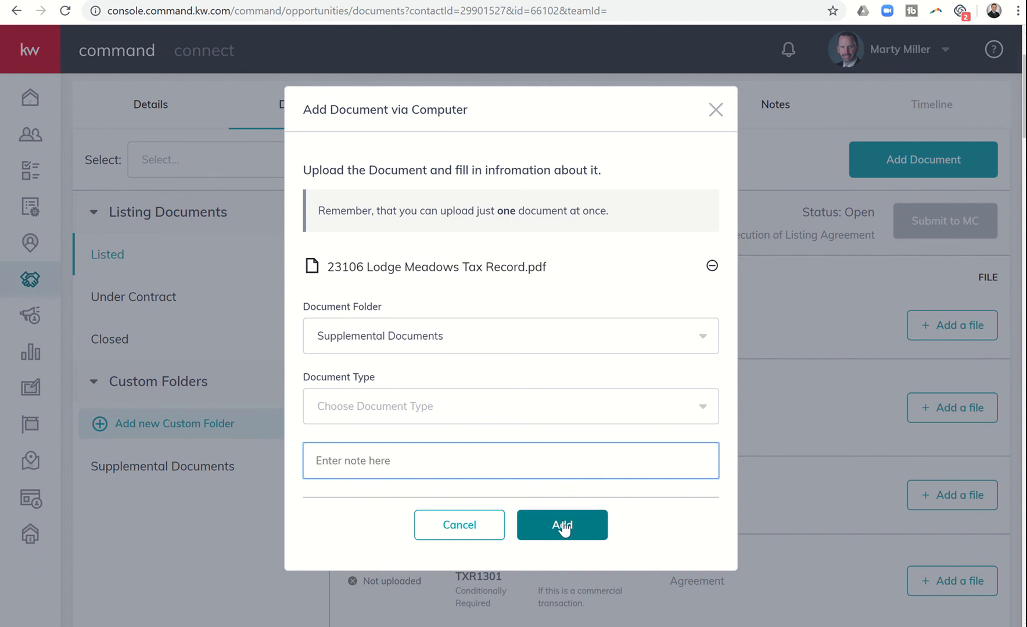
left_click(561, 525)
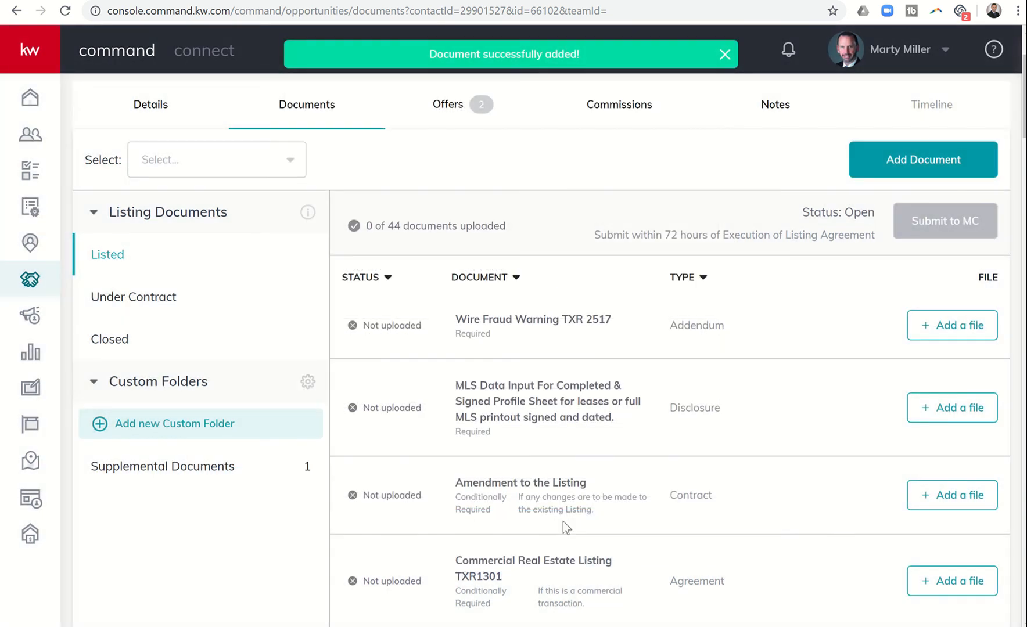
mouse_move(183, 466)
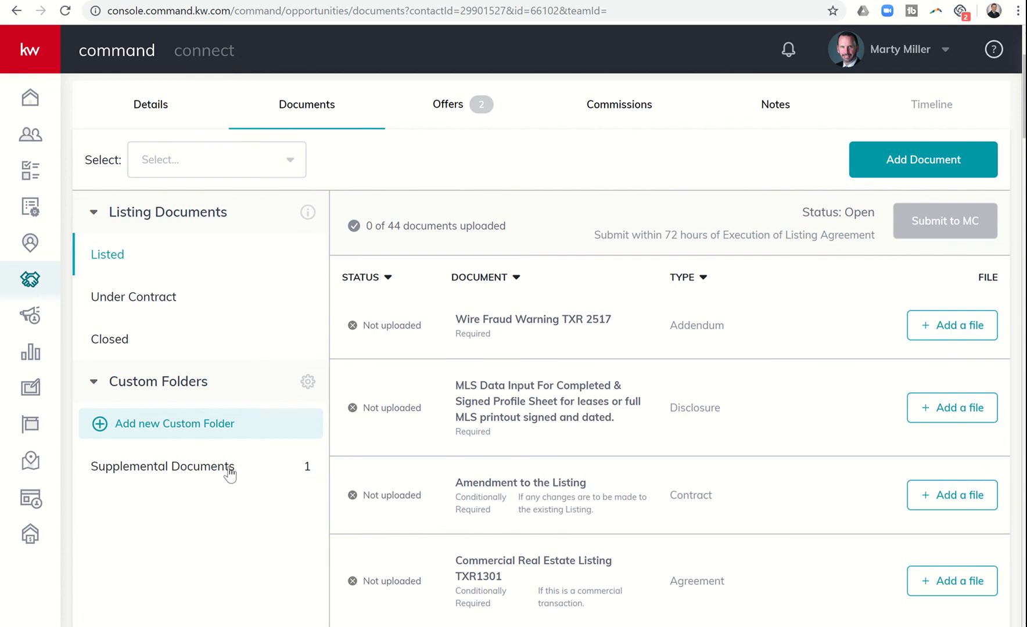
View the Tax Record PDF inside Supplemental Documents, then collapse the Custom Folders list.
left_click(163, 466)
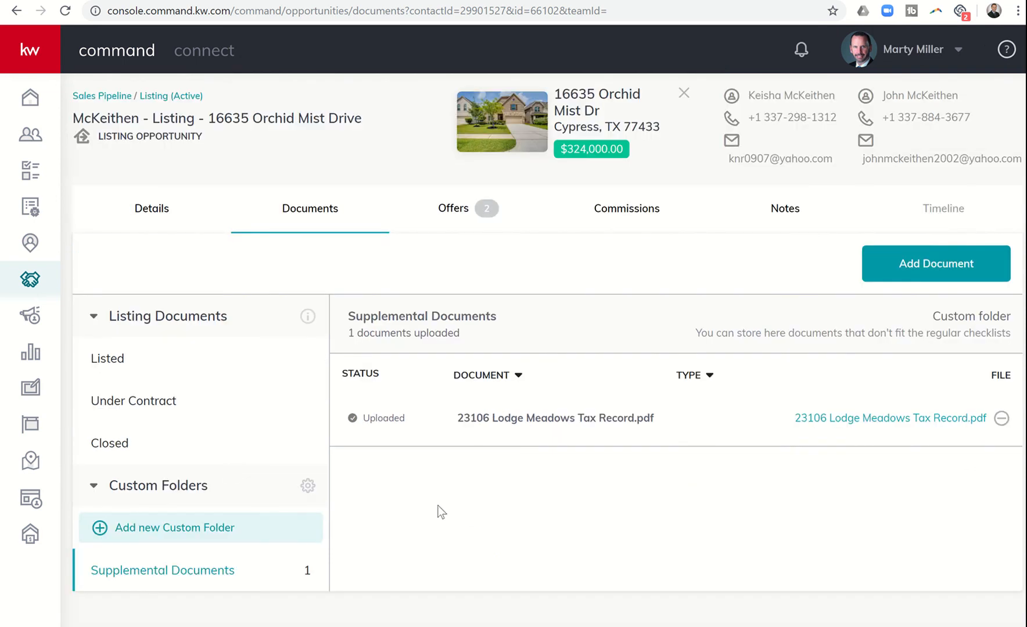
mouse_move(763, 448)
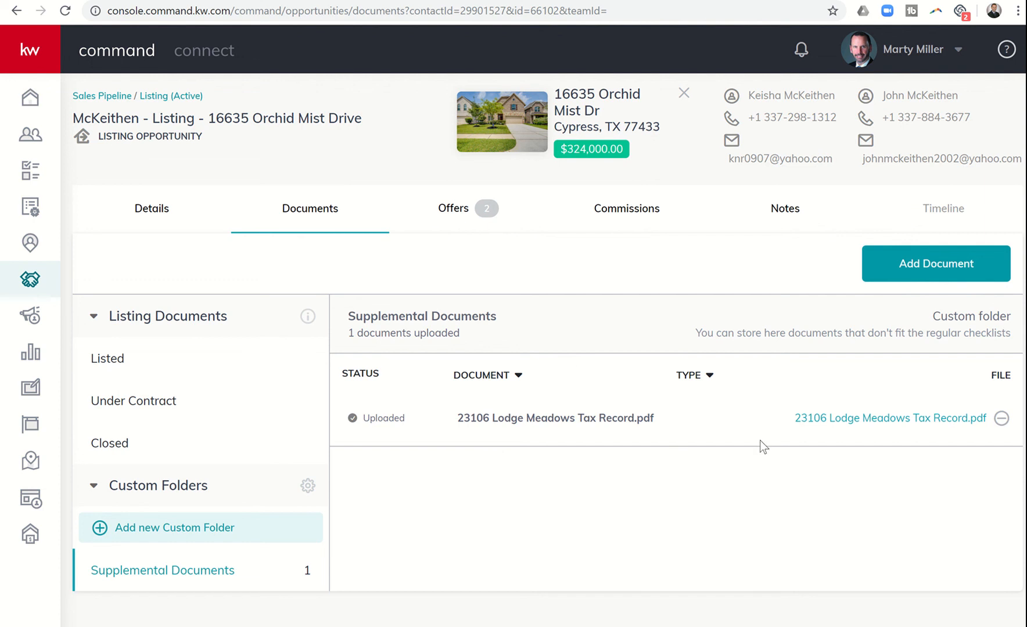
mouse_move(712, 430)
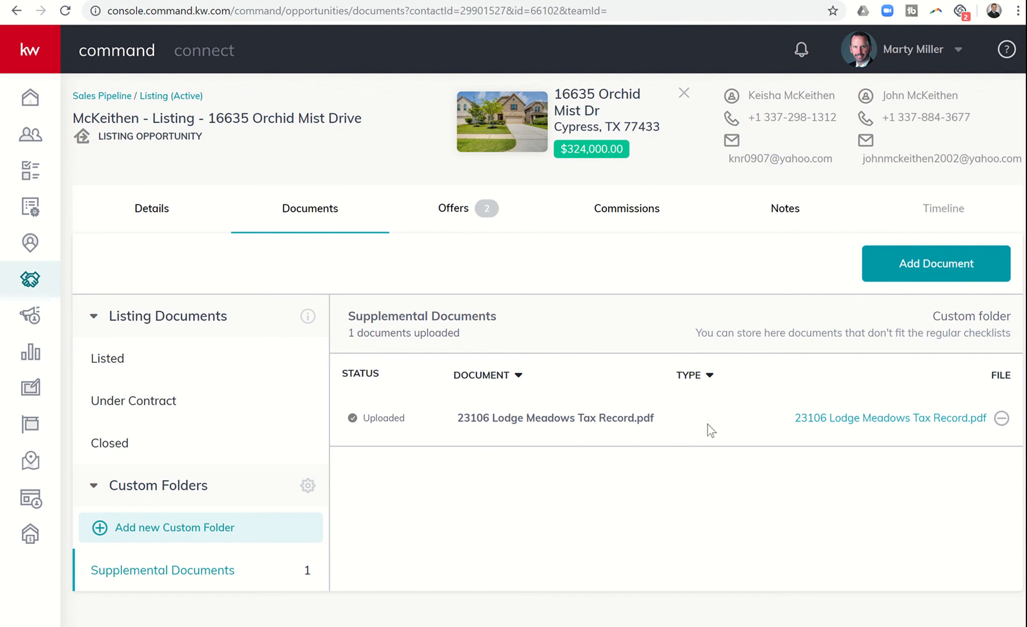
mouse_move(807, 423)
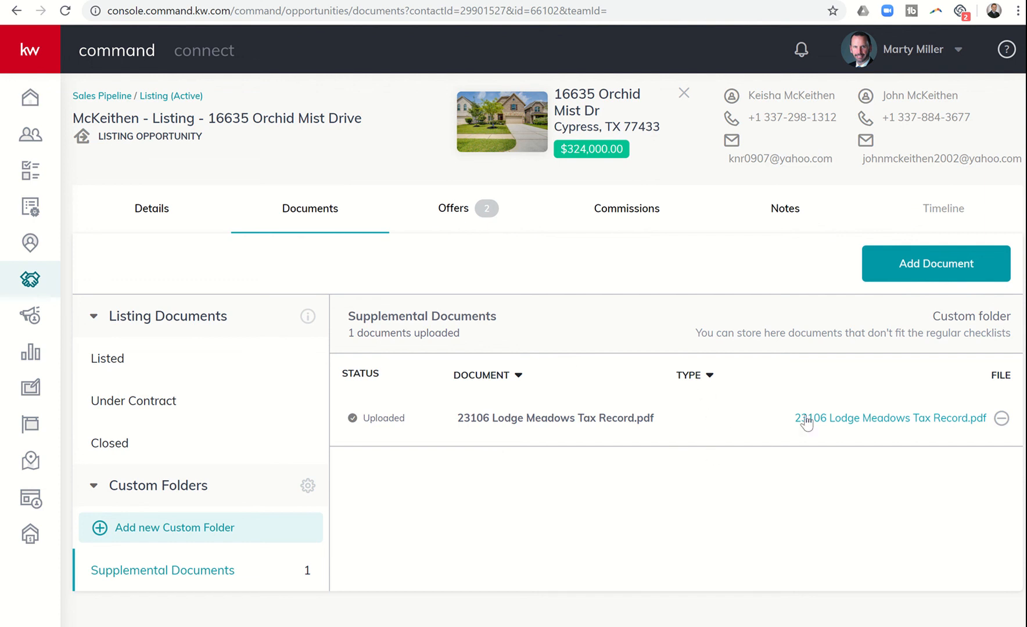
mouse_move(559, 433)
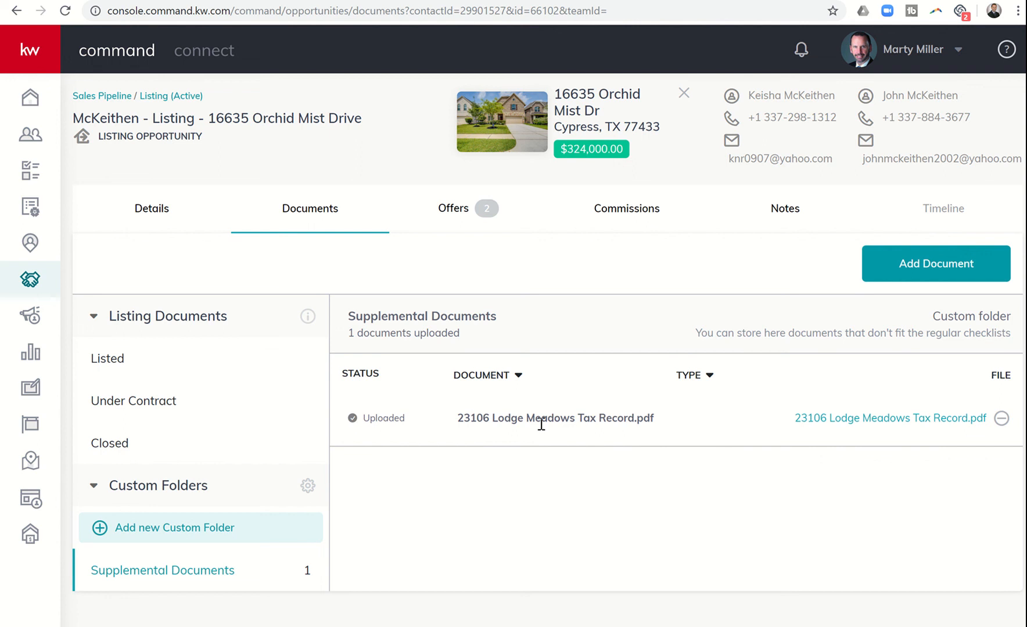
mouse_move(510, 439)
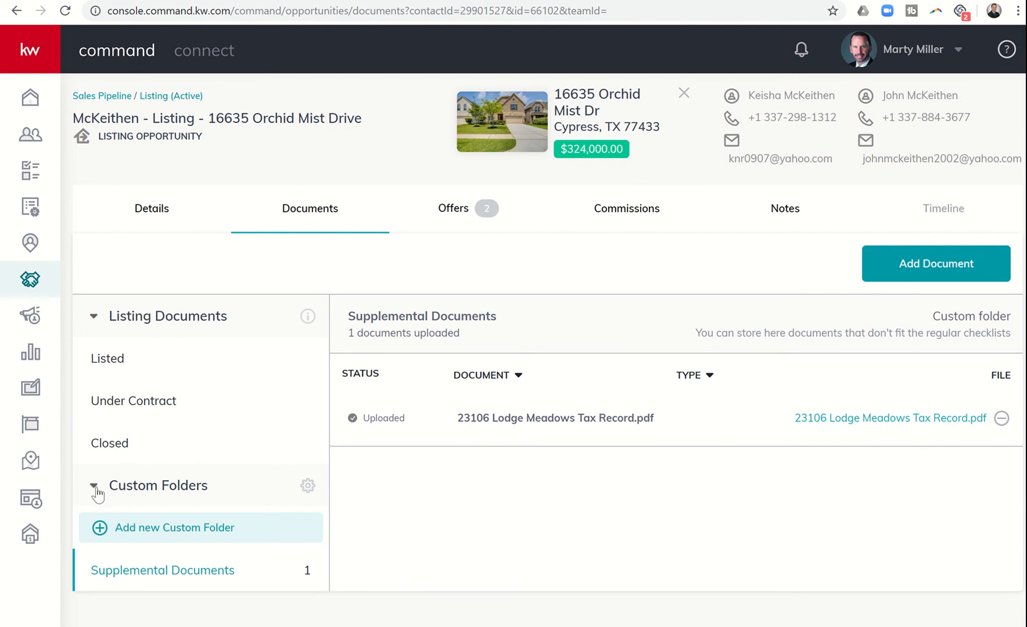
left_click(95, 486)
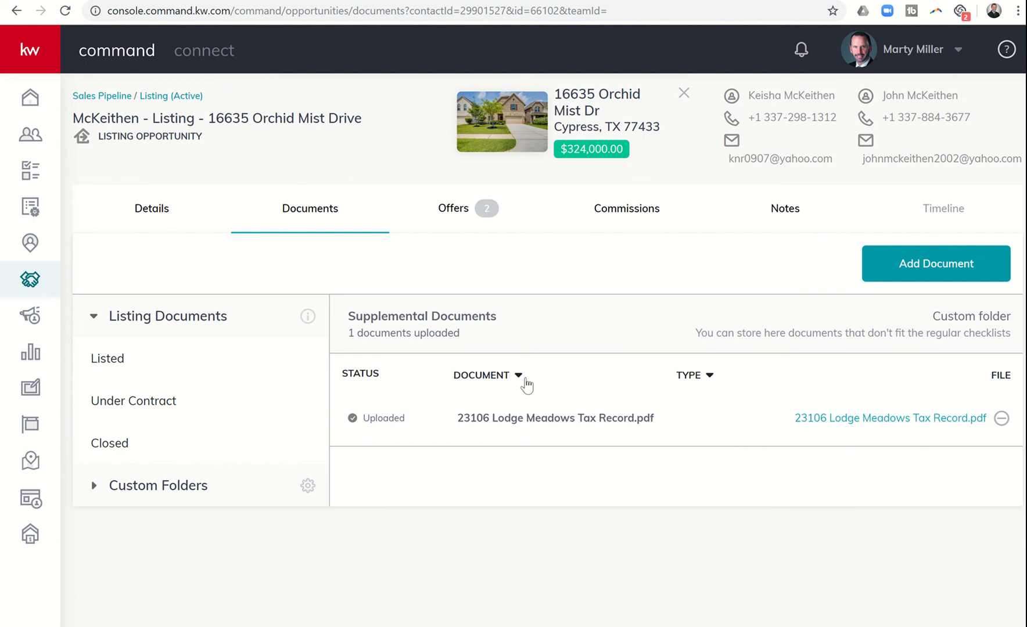